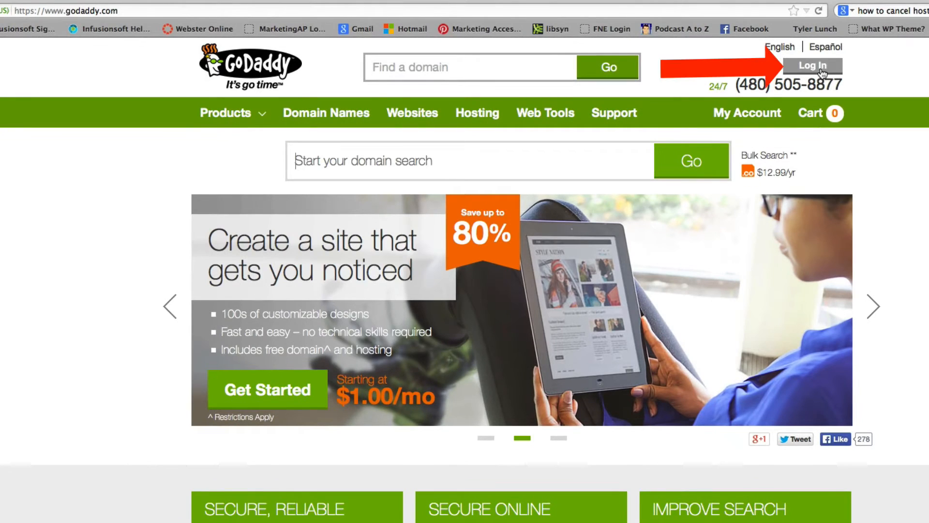
- Log in to the GoDaddy account and open the 'Hi, <name>' account menu in the header
left_click(811, 66)
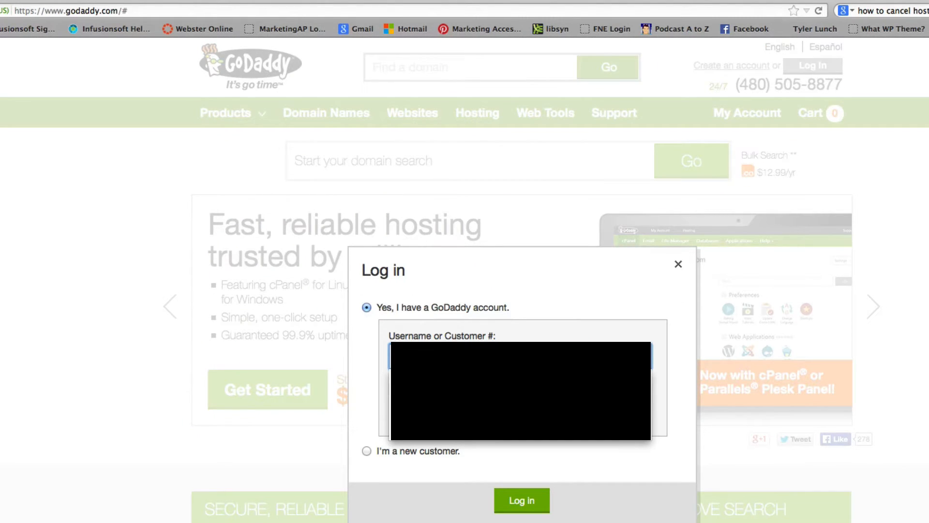
left_click(521, 504)
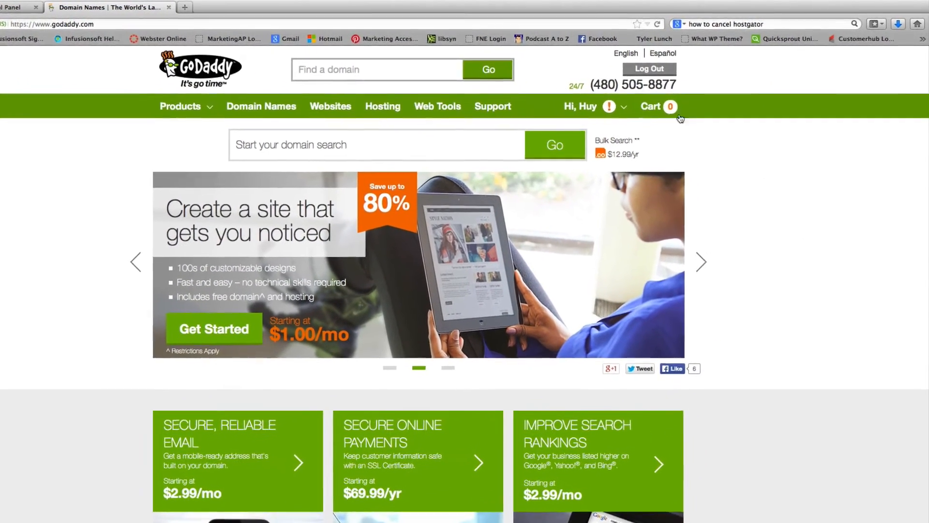
left_click(581, 106)
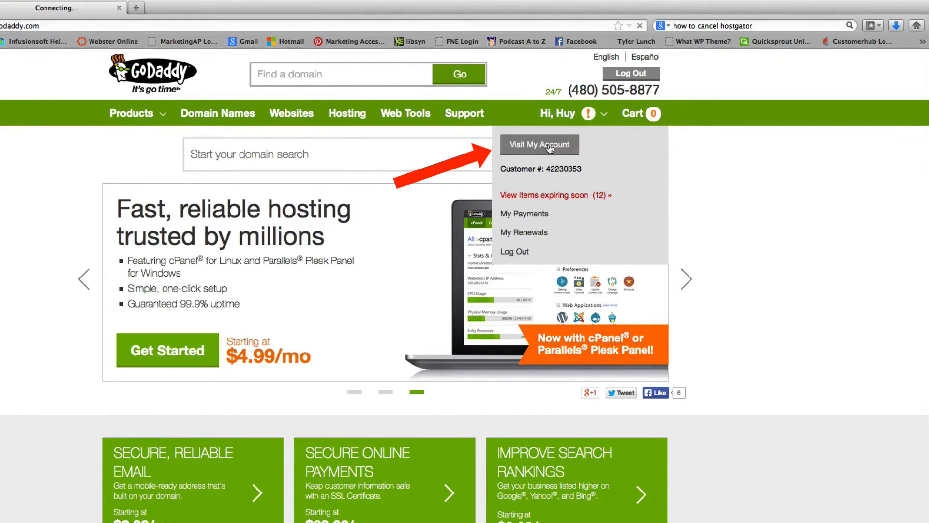
- Go to My Account and close the 'Hi!' profile survey pop-up
left_click(539, 144)
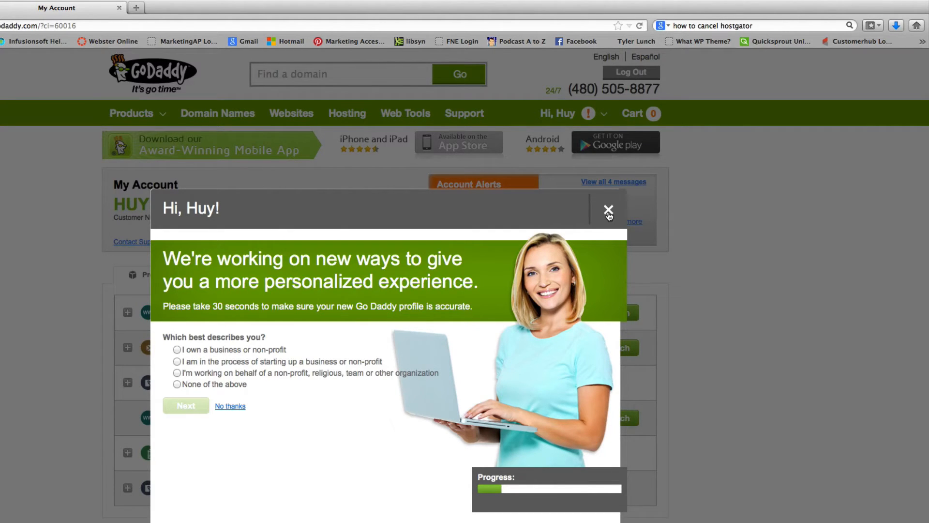
left_click(608, 210)
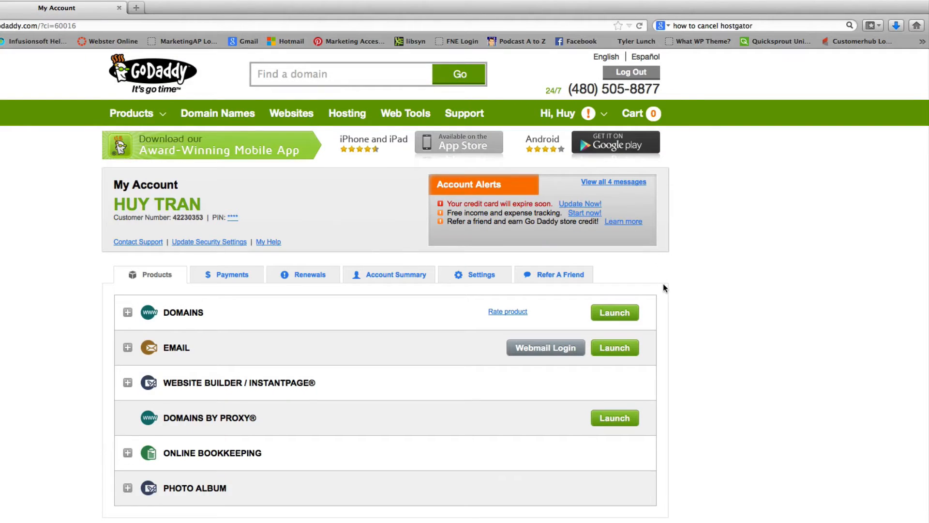
mouse_move(693, 282)
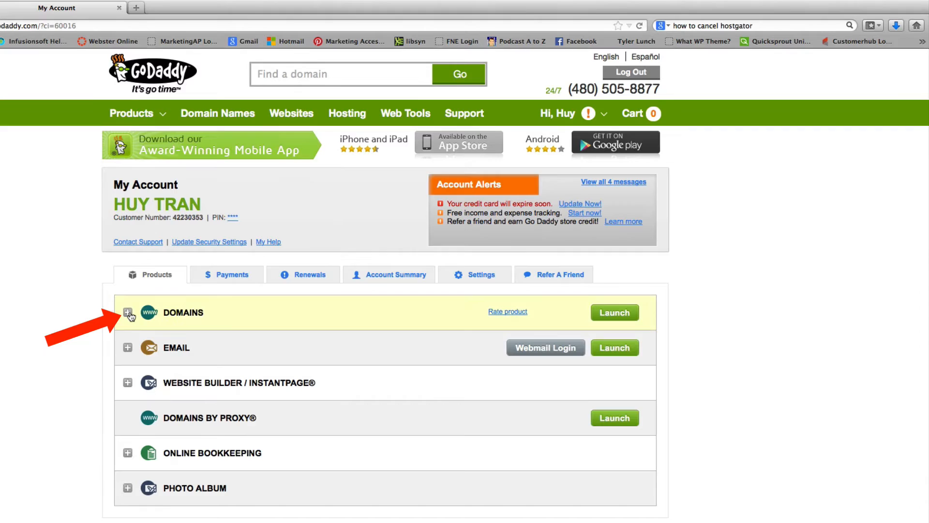
- Expand the DOMAINS list and launch the Domain Details page for anthonytran.biz
left_click(127, 313)
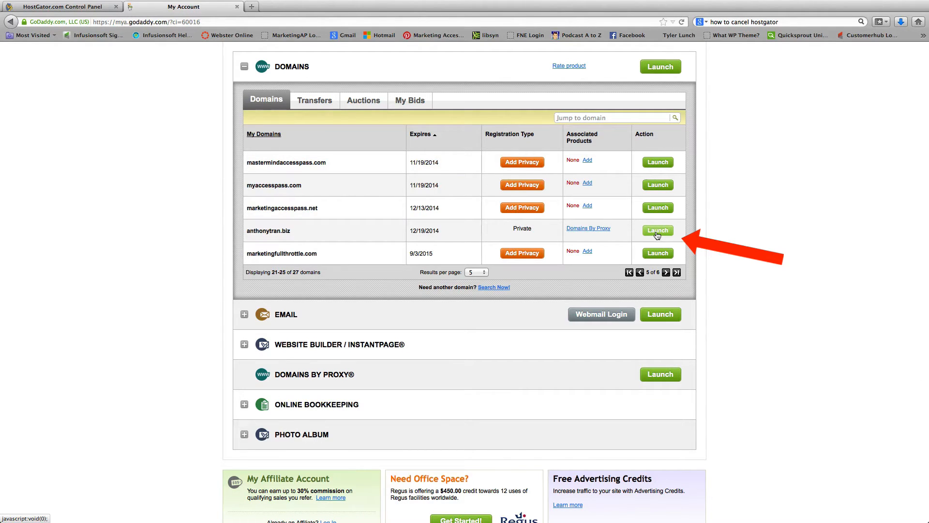
left_click(657, 231)
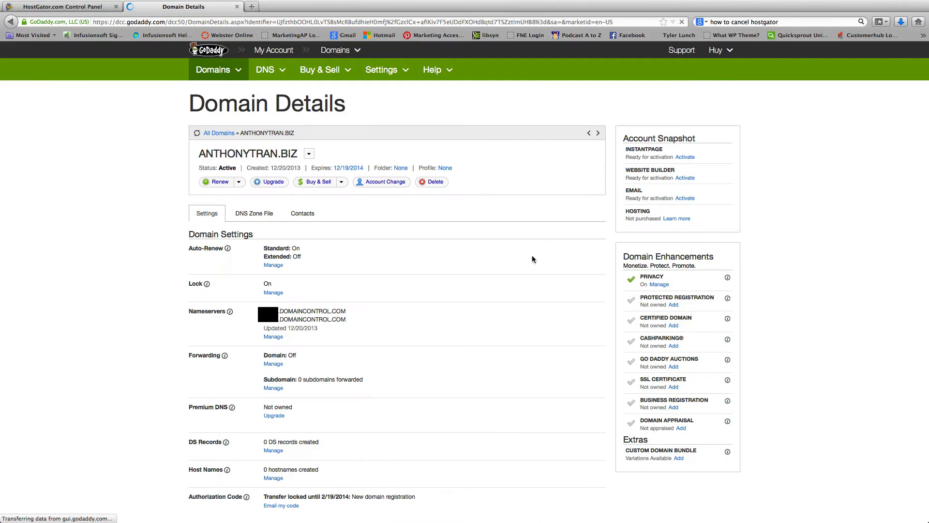
mouse_move(504, 274)
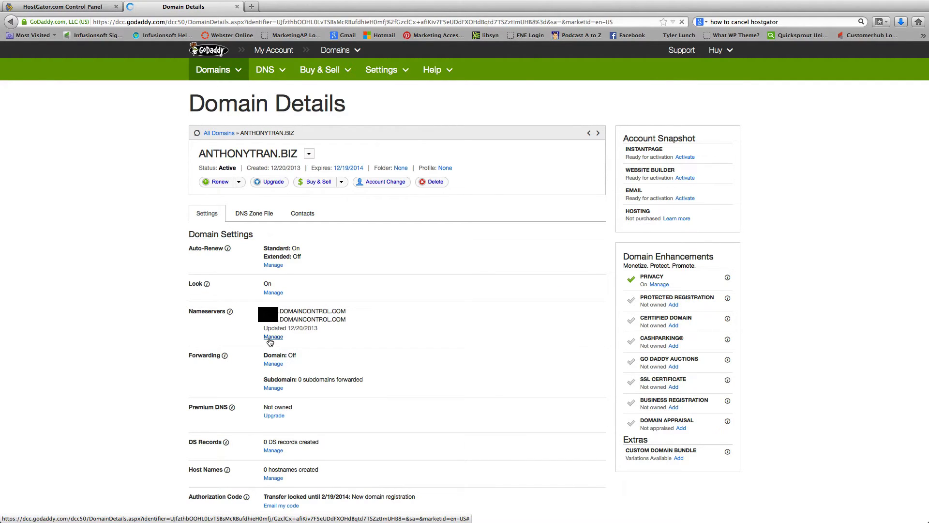
- Open Manage under Nameservers on the anthonytran.biz Domain Details page
left_click(273, 337)
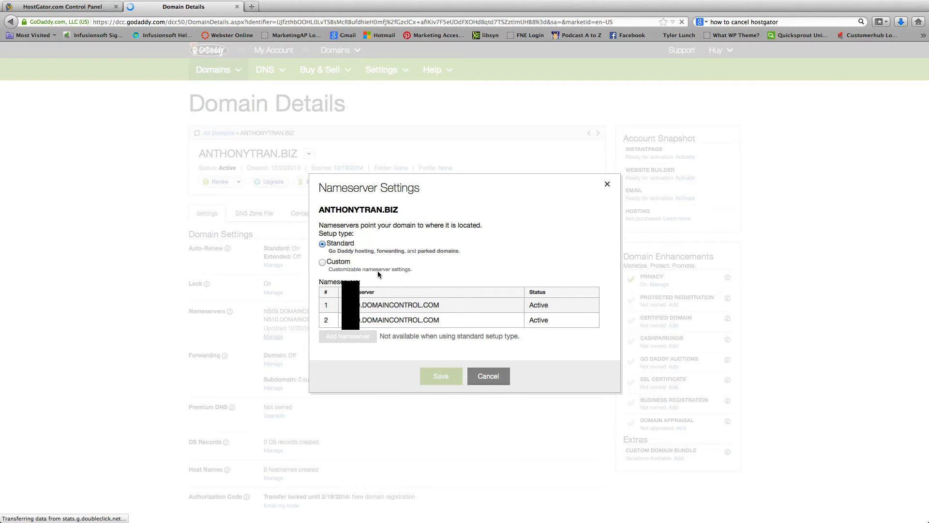
mouse_move(399, 274)
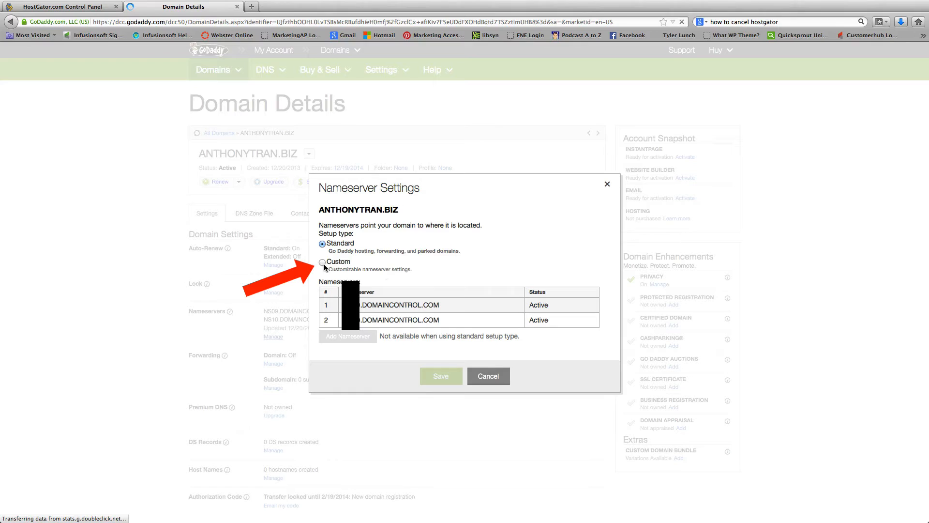
- Choose the Custom setup type and bring up the empty Add Nameserver form
left_click(321, 249)
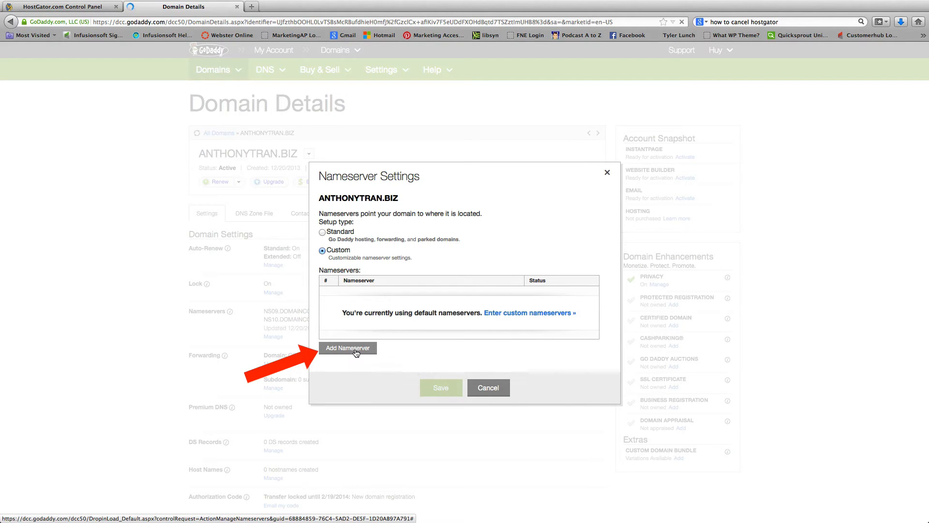
left_click(348, 348)
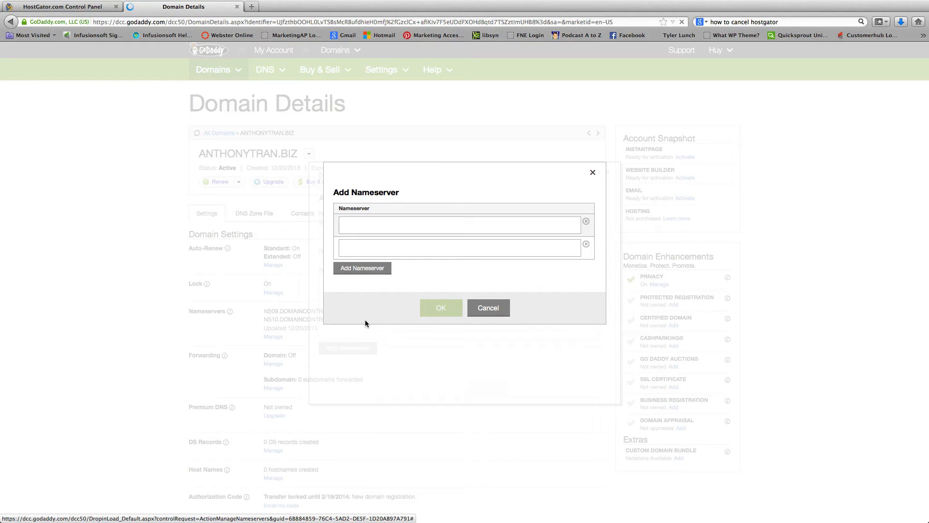
mouse_move(373, 296)
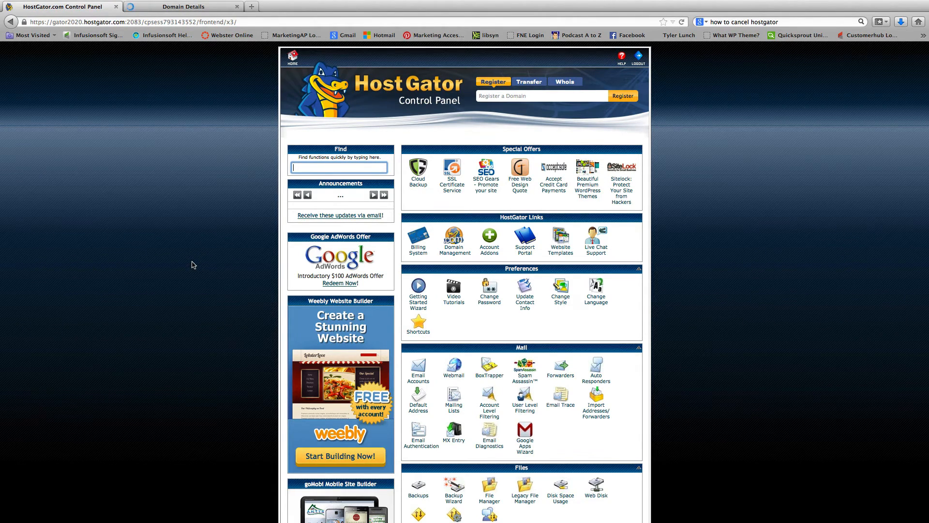
- Copy the first Name Server from HostGator cPanel's Account Information
scroll("down", 3)
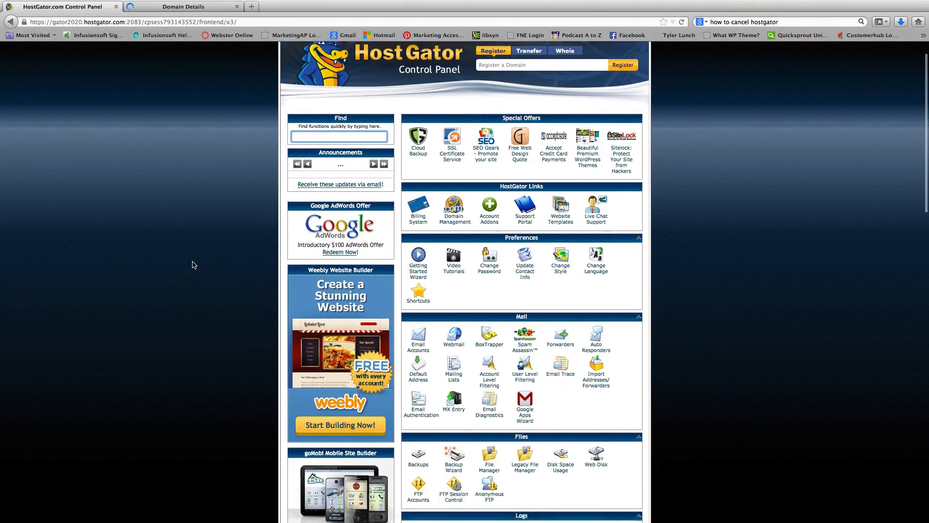
scroll("down", 3)
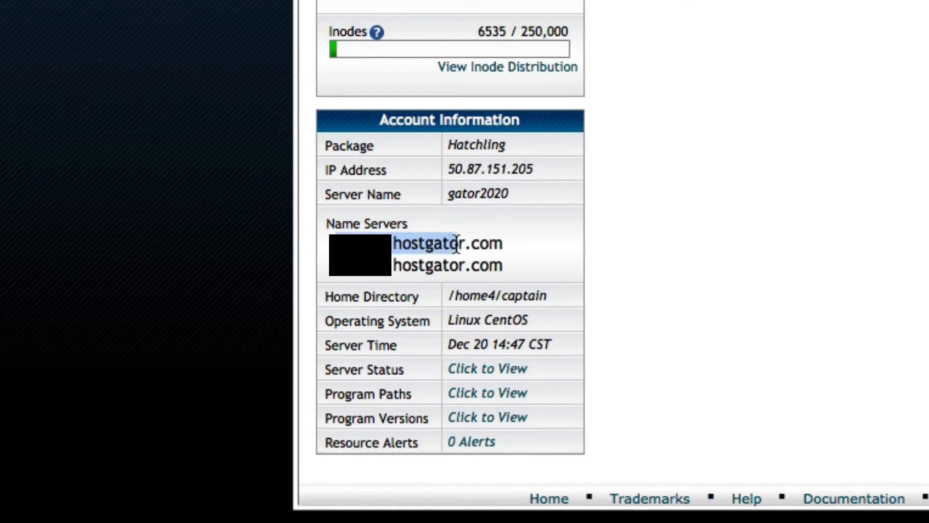
right_click(447, 243)
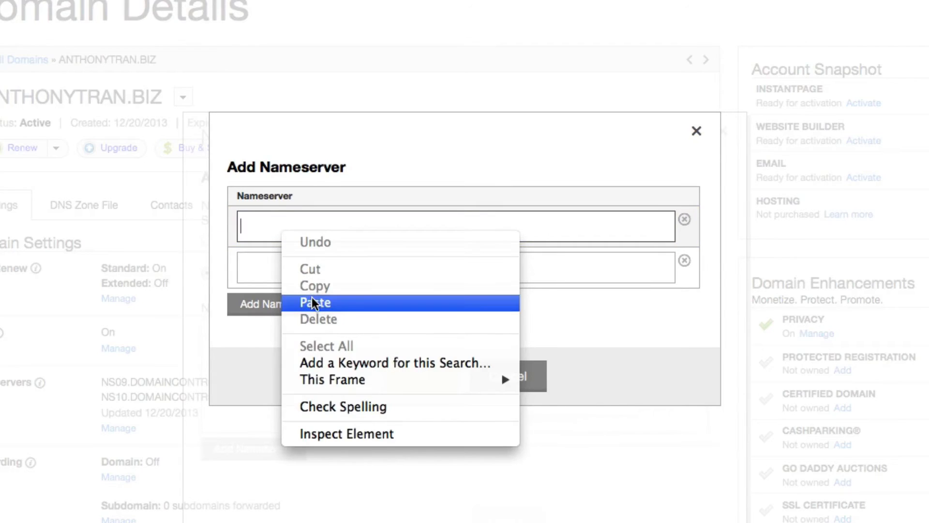
- Paste both HostGator name servers into entries 1 and 2 and confirm them with OK
left_click(316, 302)
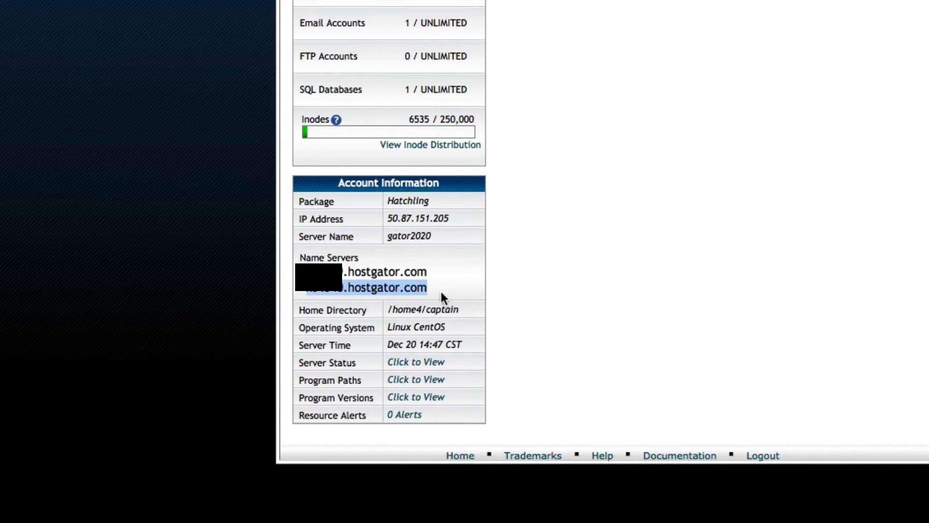
mouse_move(426, 198)
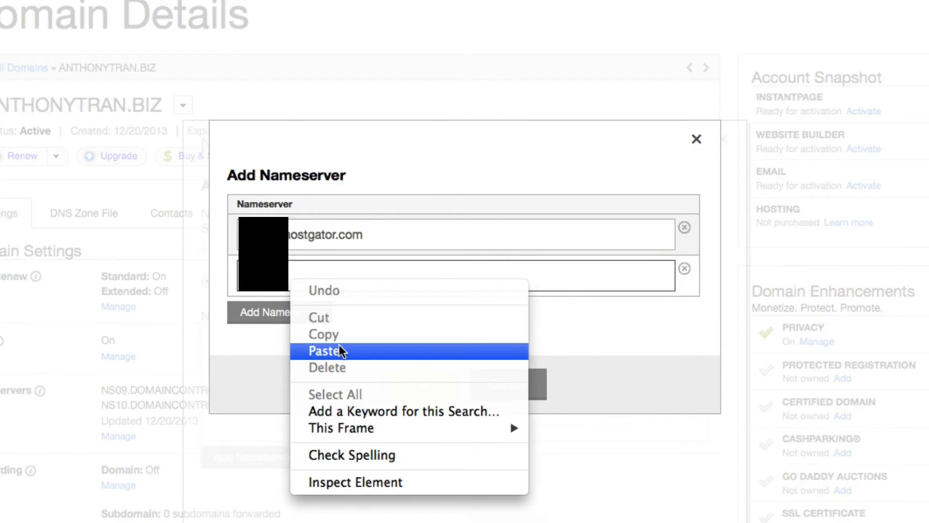
left_click(323, 350)
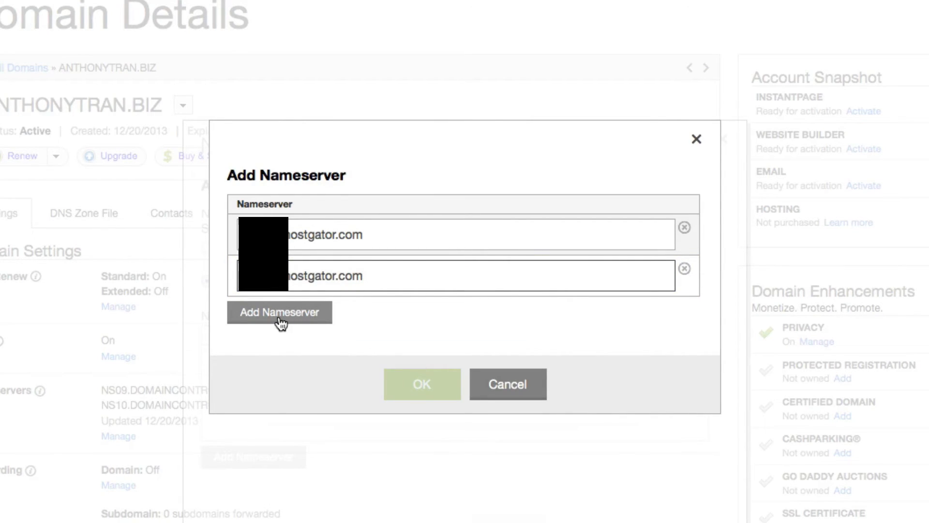
left_click(279, 313)
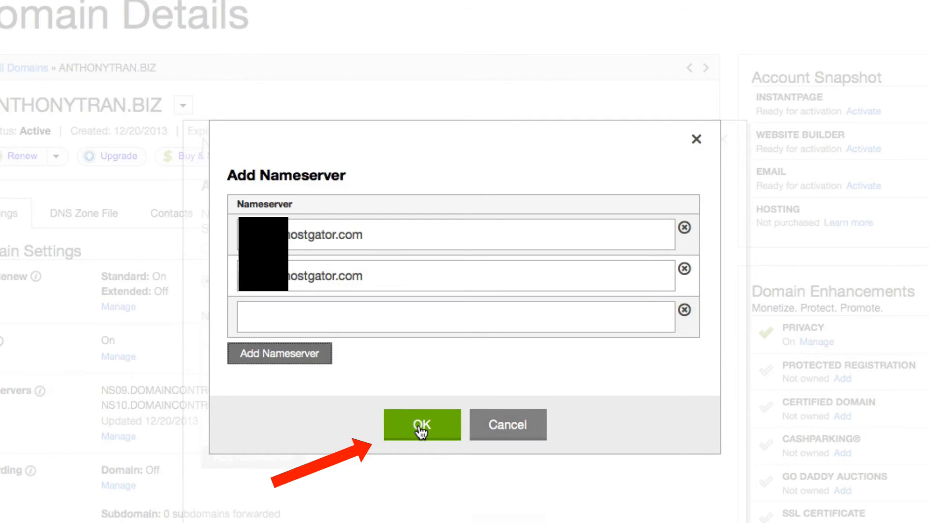
left_click(421, 424)
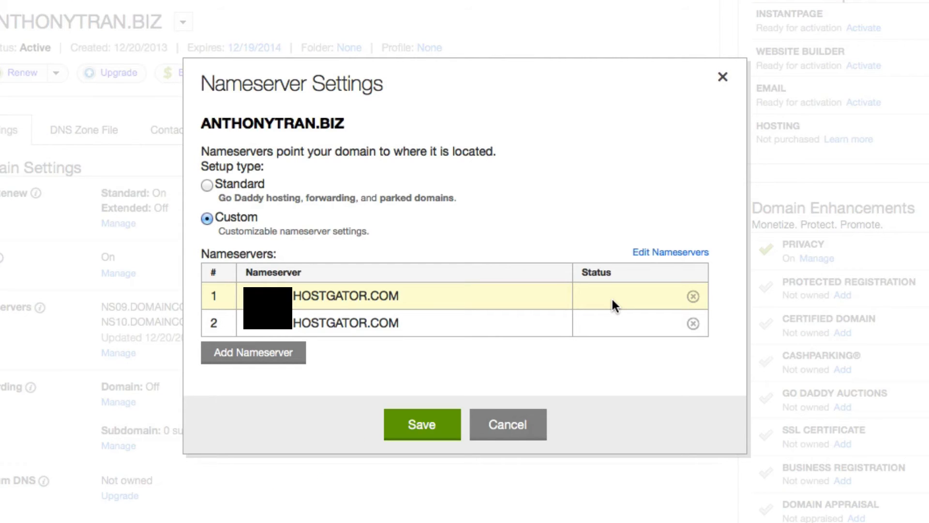